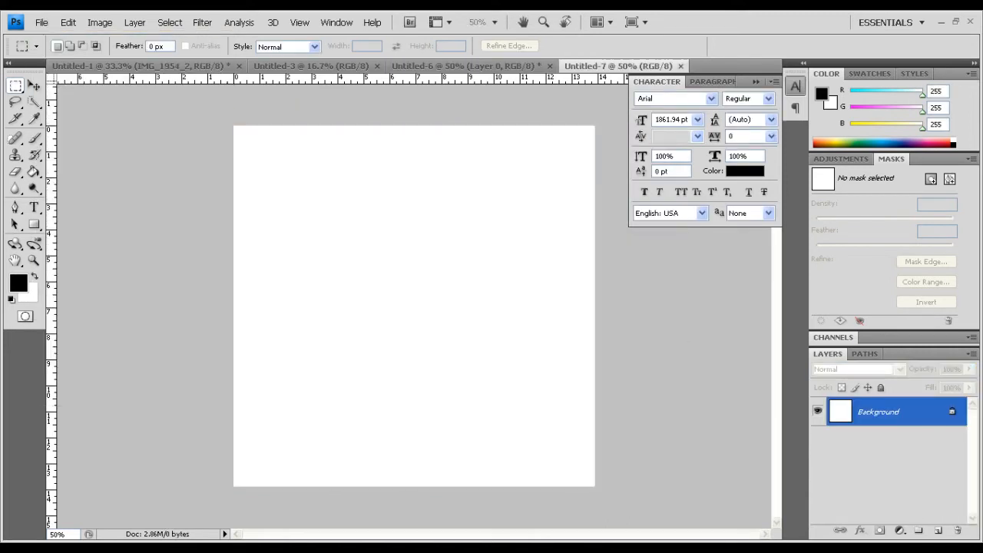
# Turn on the grid overlay from the View Extras menu.
pyautogui.click(455, 21)
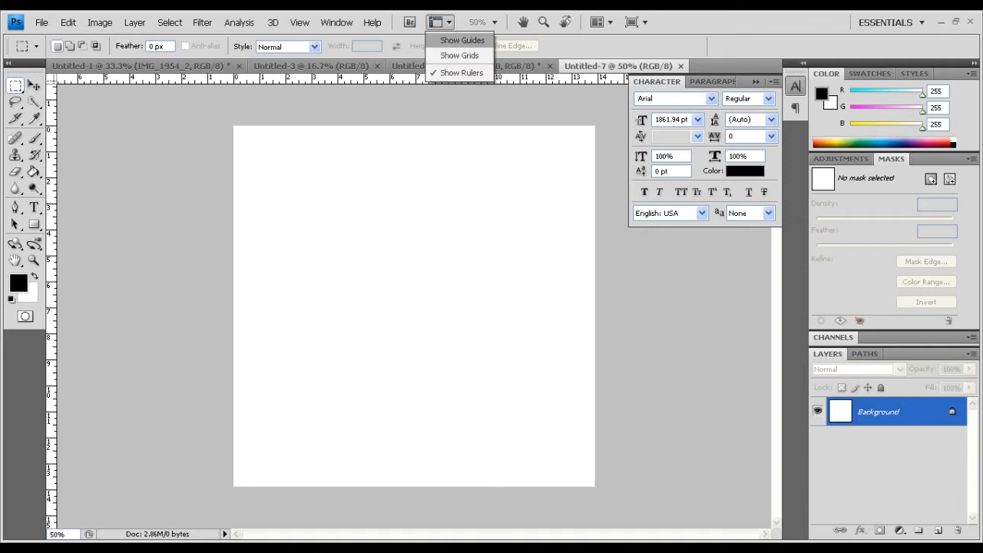
pyautogui.click(461, 72)
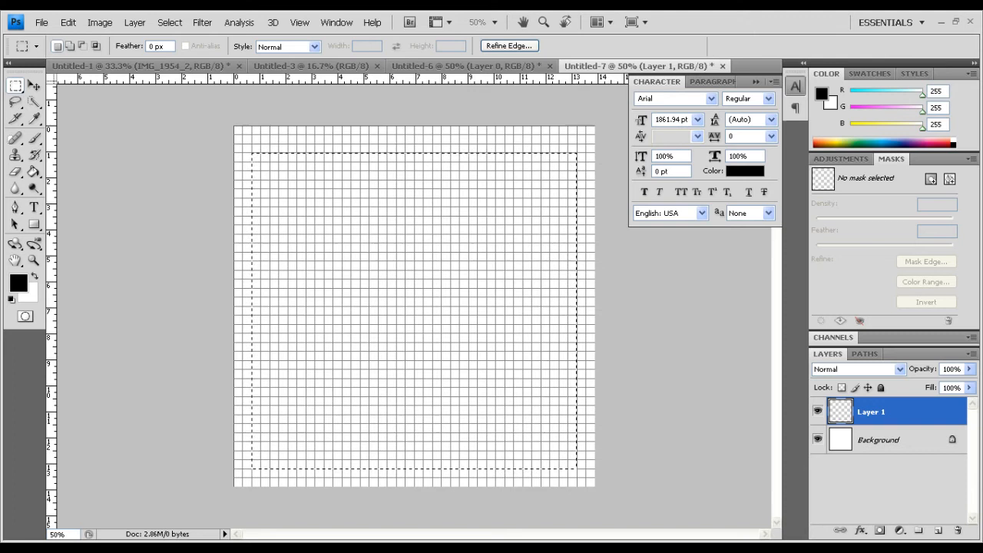
# Fill the rectangular selection on Layer 1 with black via Edit > Fill.
pyautogui.click(49, 23)
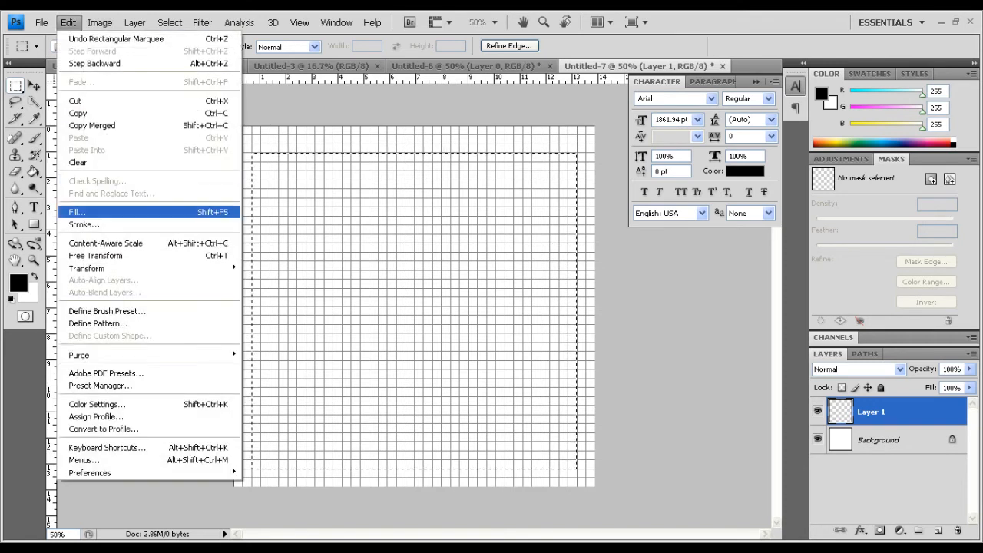
pyautogui.click(71, 212)
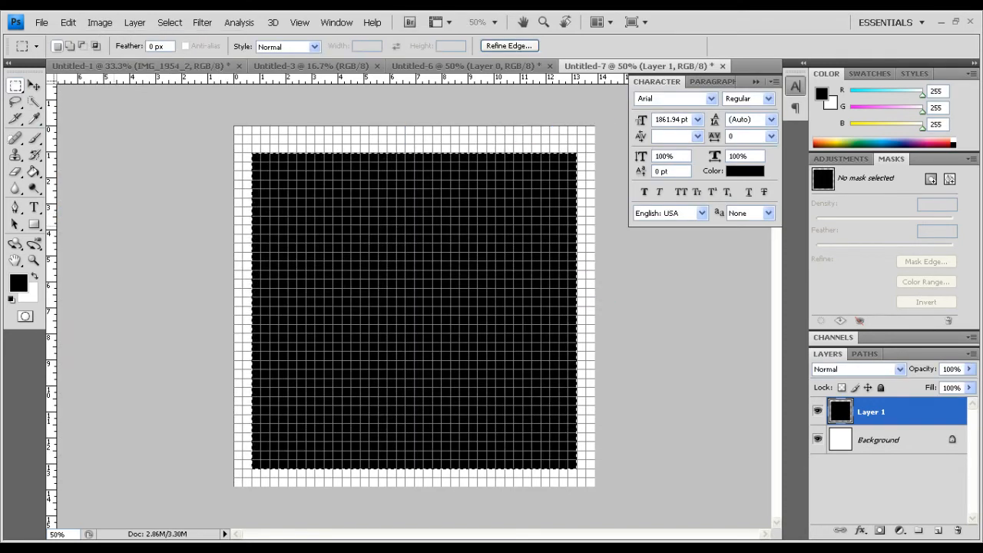
pyautogui.click(37, 86)
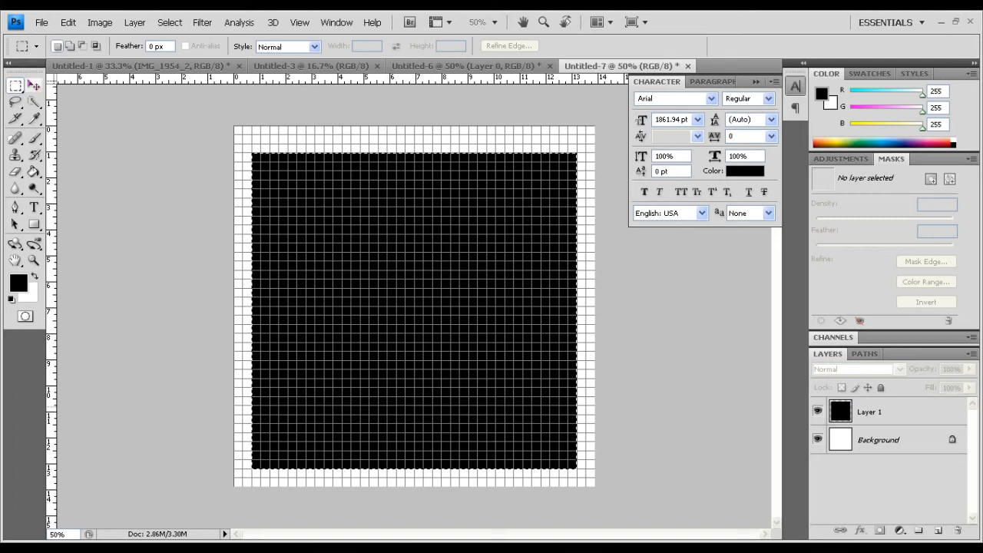
# Delete narrow marquee strips from the black square, leaving separate panels.
pyautogui.click(34, 86)
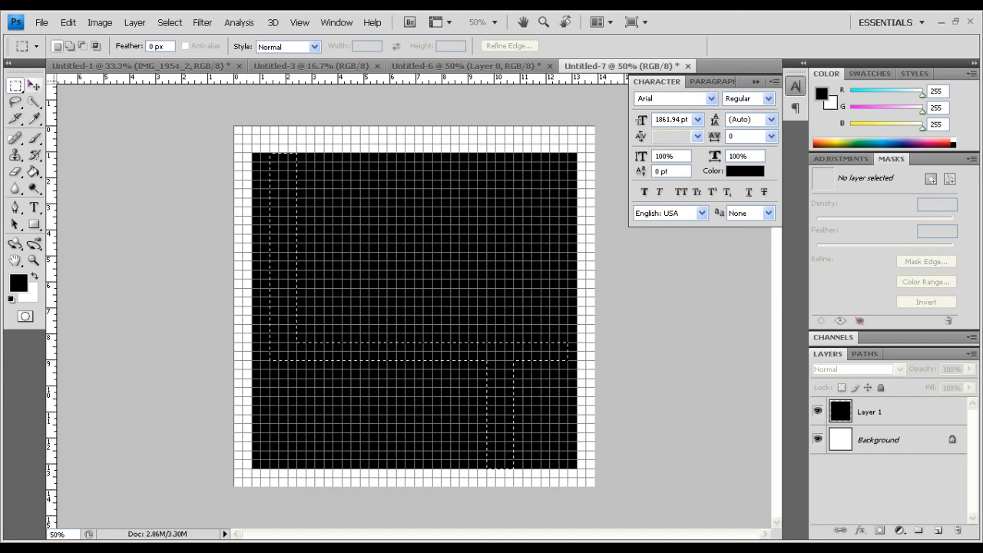
pyautogui.click(31, 86)
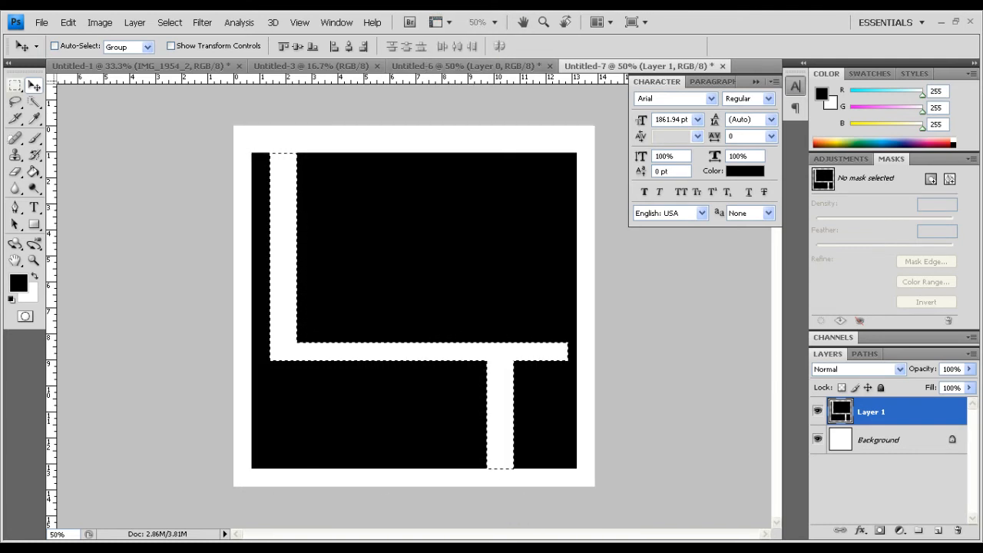
# Place the waves image from the Desktop into the document.
pyautogui.click(69, 22)
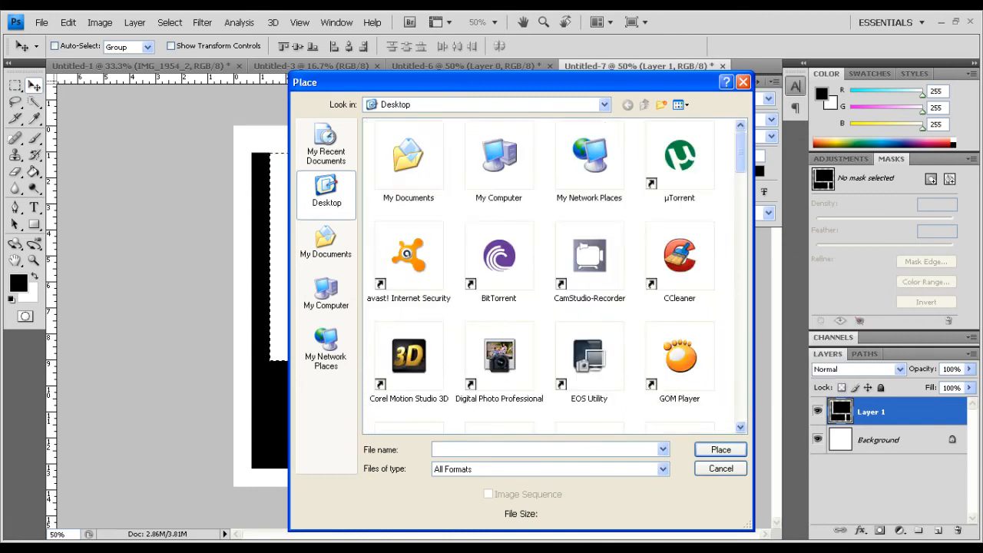
pyautogui.click(679, 182)
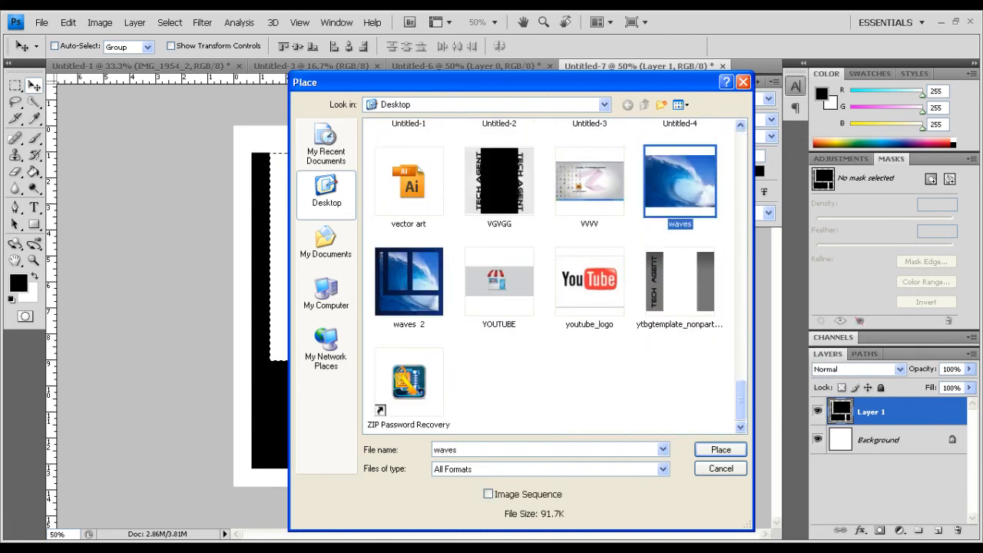
pyautogui.click(719, 449)
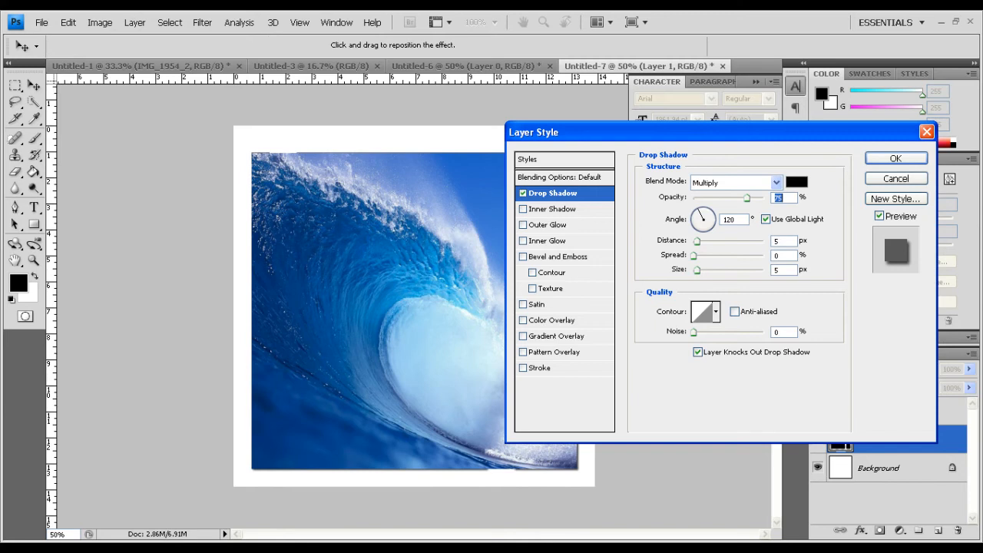
# Adjust the Drop Shadow settings for Layer 1 and select the waves layer.
pyautogui.moveTo(697, 240); pyautogui.dragTo(700, 240)
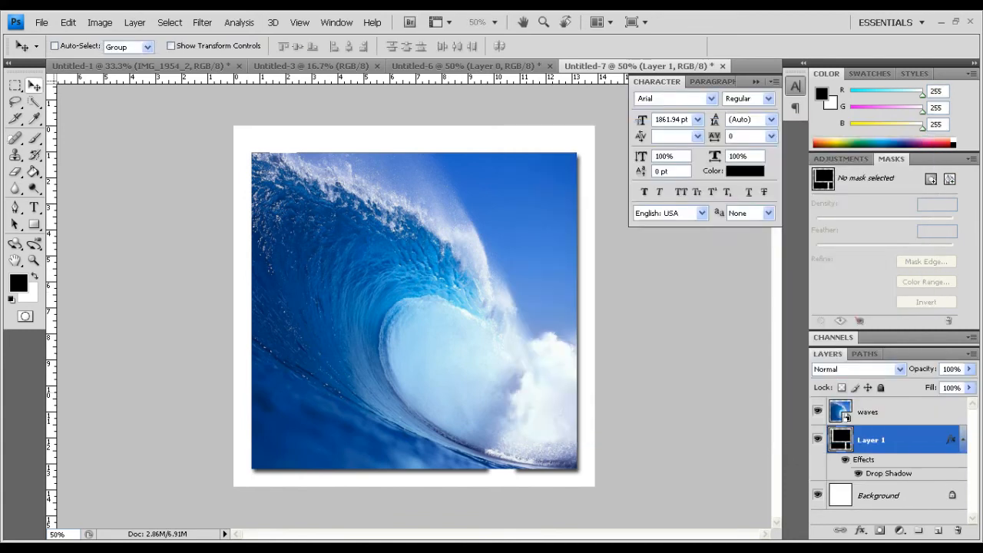
pyautogui.click(894, 412)
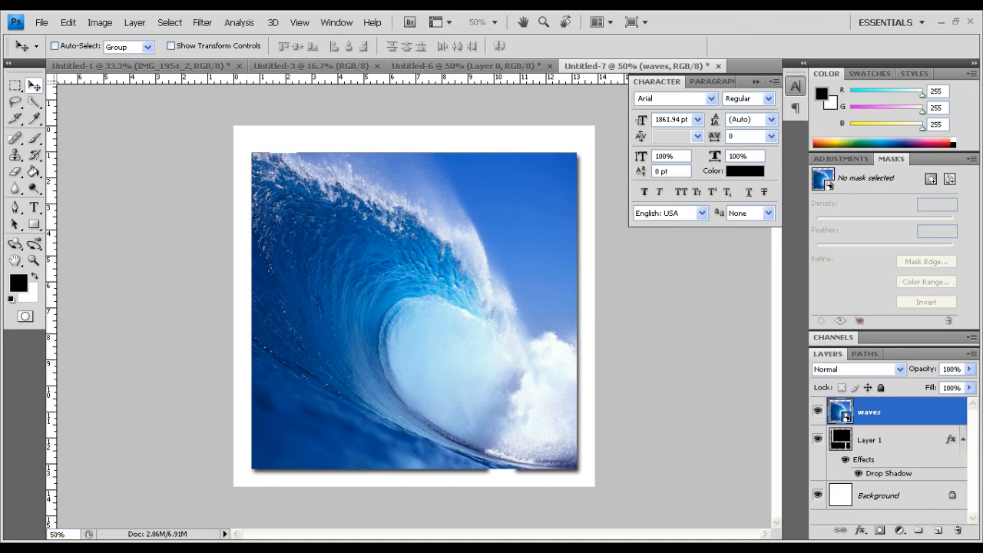
# Create a clipping mask so the waves show only through the panels.
pyautogui.click(117, 22)
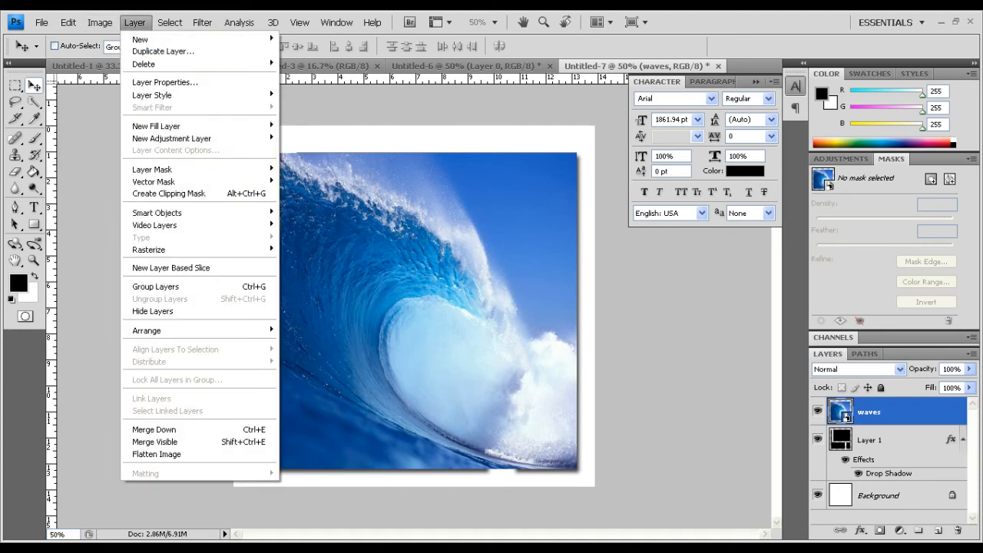
pyautogui.moveTo(169, 194)
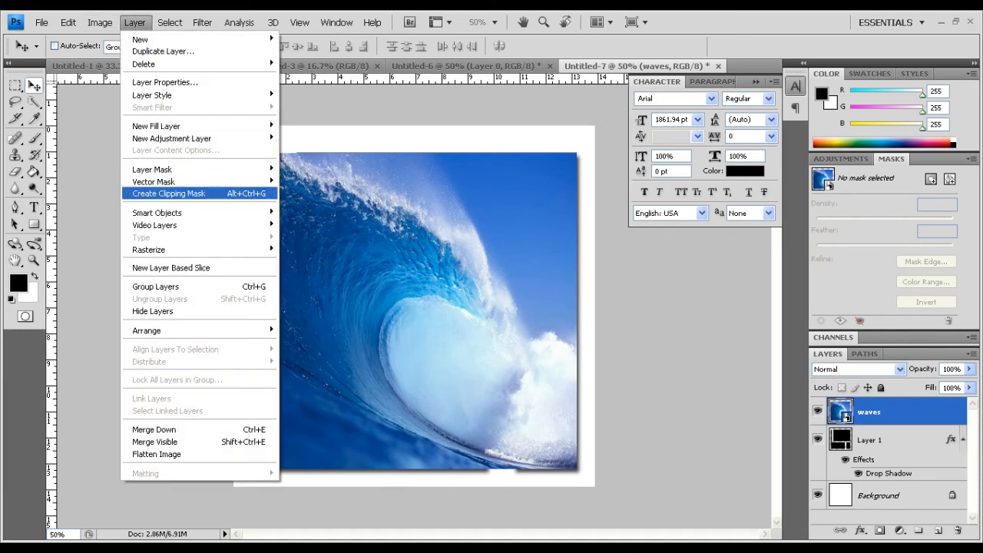
pyautogui.click(169, 194)
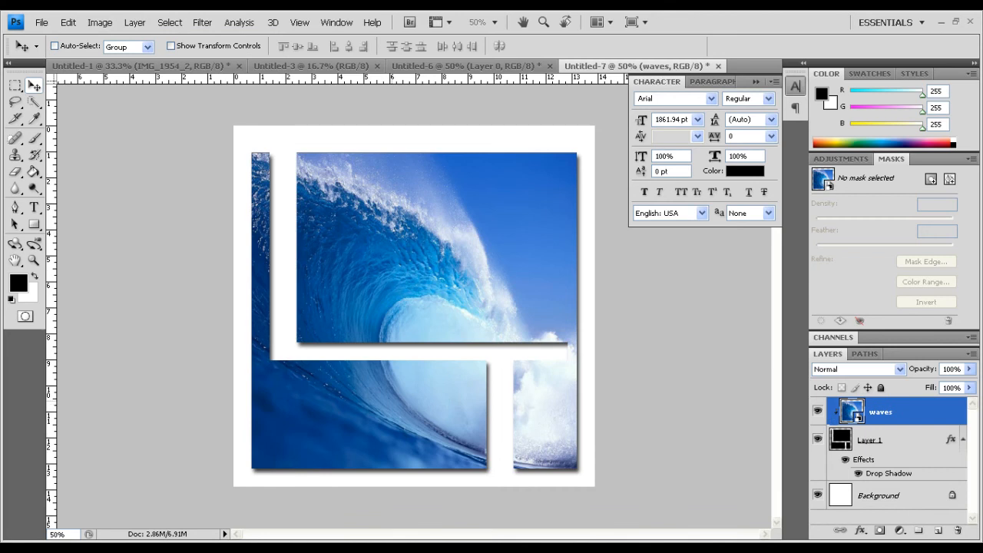